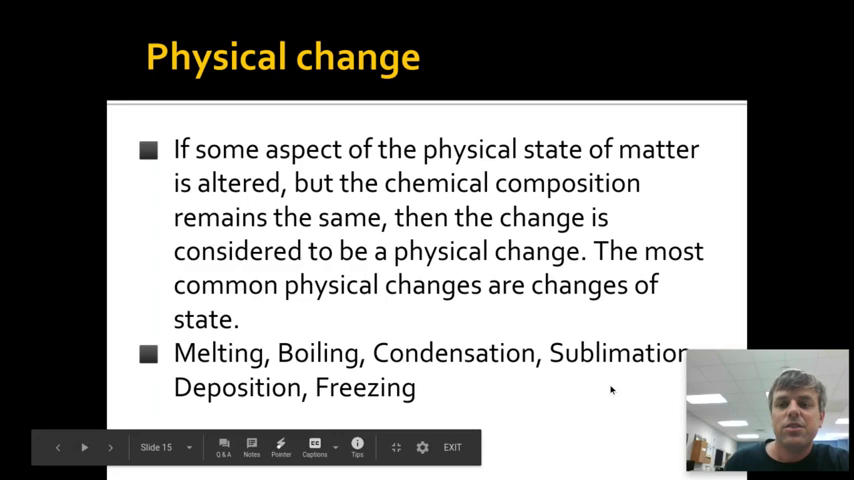
# Advance the presentation past the Physical change slide
pyautogui.click(84, 447)
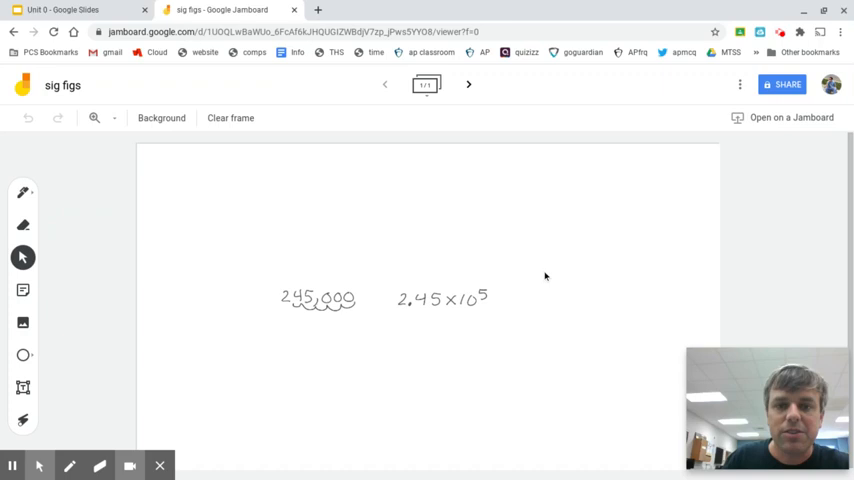
# Switch to the sig figs Jamboard tab to write 245,000 and 2.45×10⁵
pyautogui.click(94, 117)
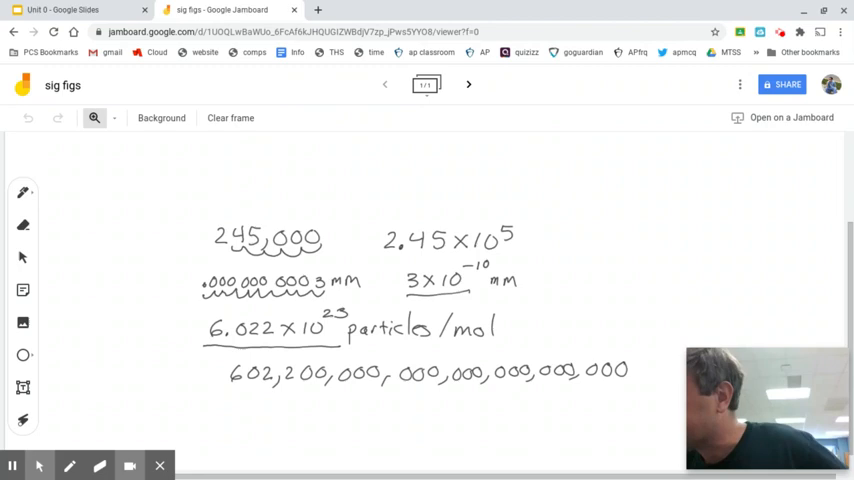
# Start Jamboard frame 2 and handwrite 3.5×10⁻⁶ on it
pyautogui.click(468, 84)
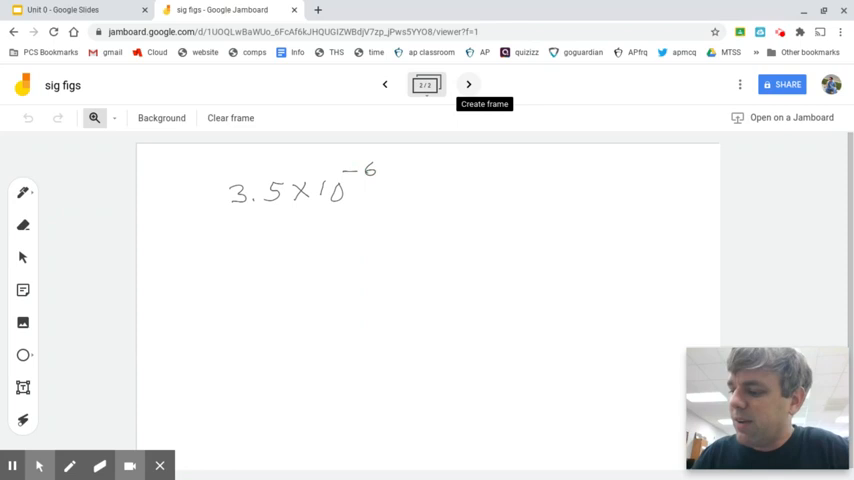
pyautogui.moveTo(220, 248); pyautogui.dragTo(225, 258)
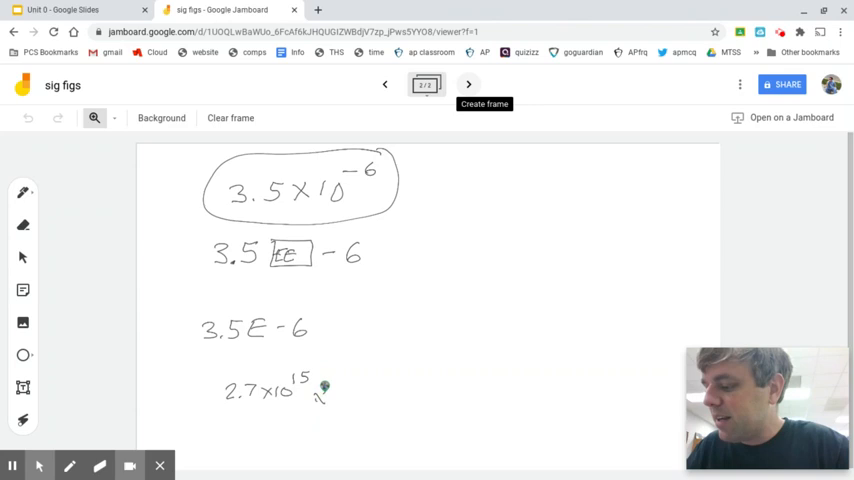
# Handwrite 2.7×10¹⁵ below the 3.5E−6 examples on the frame
pyautogui.moveTo(318, 398); pyautogui.dragTo(395, 400)
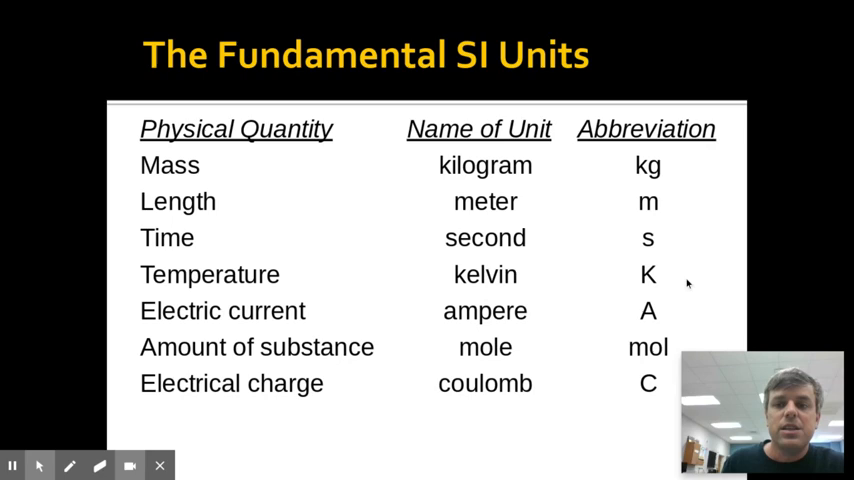
pyautogui.moveTo(615, 200)
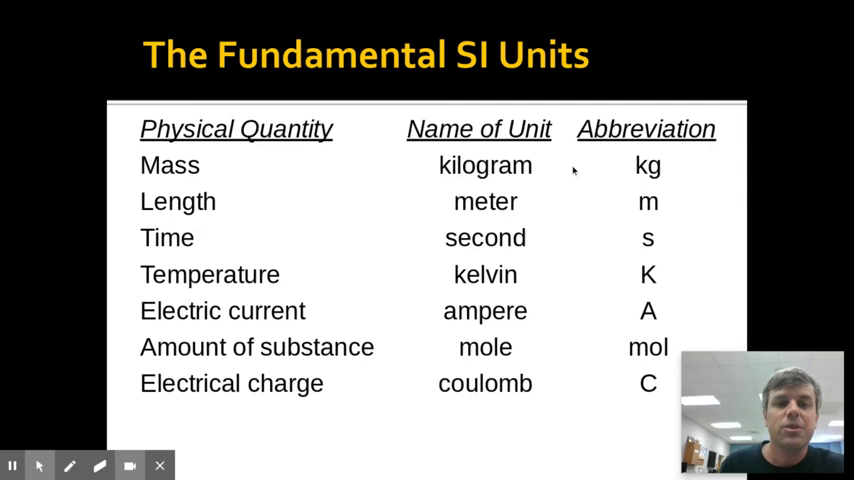
pyautogui.moveTo(470, 325)
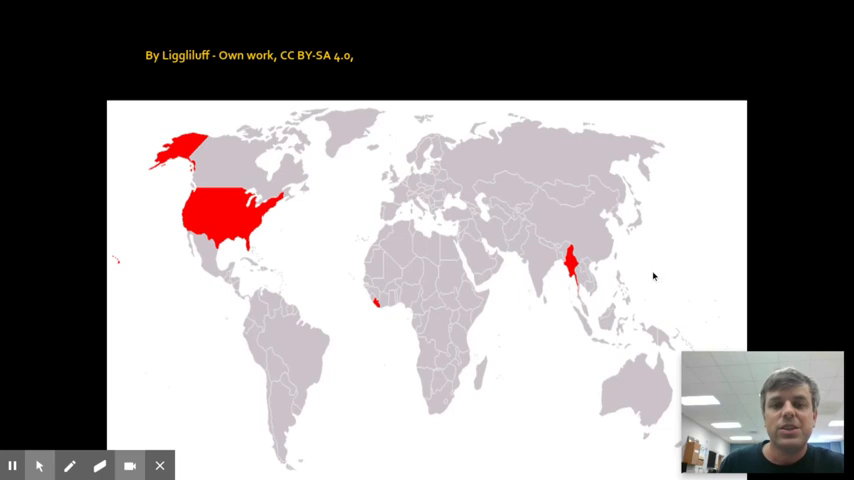
pyautogui.moveTo(195, 204)
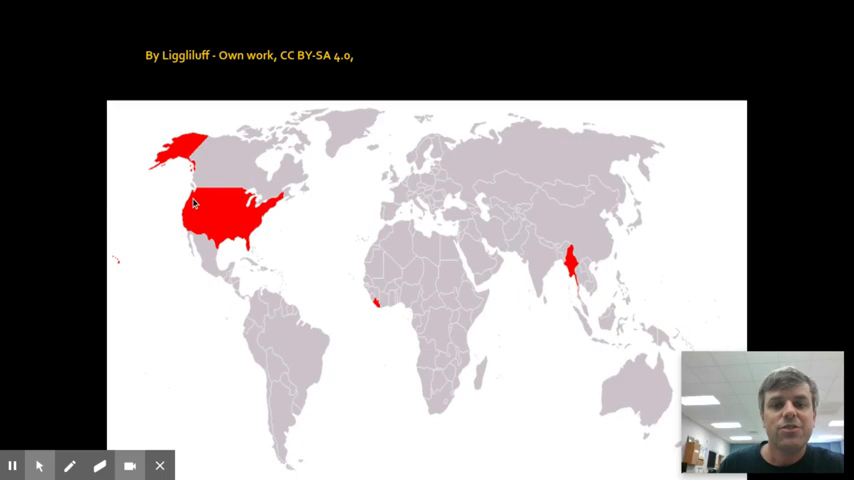
pyautogui.moveTo(308, 268)
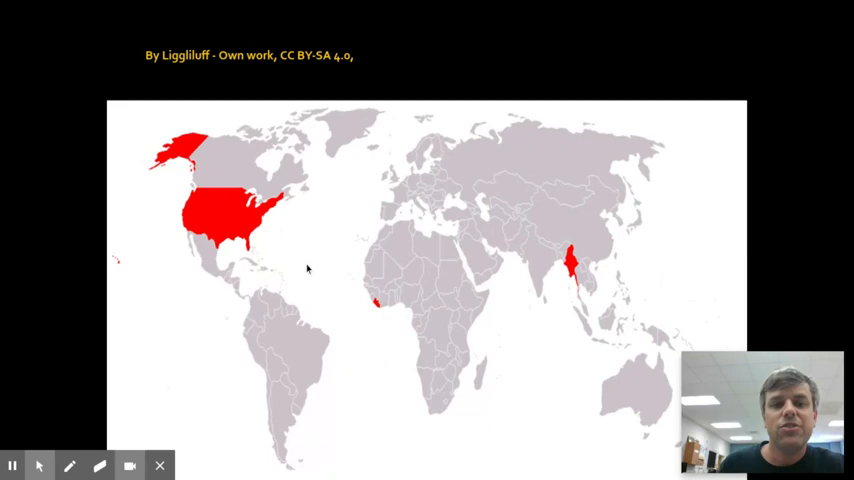
pyautogui.moveTo(352, 293)
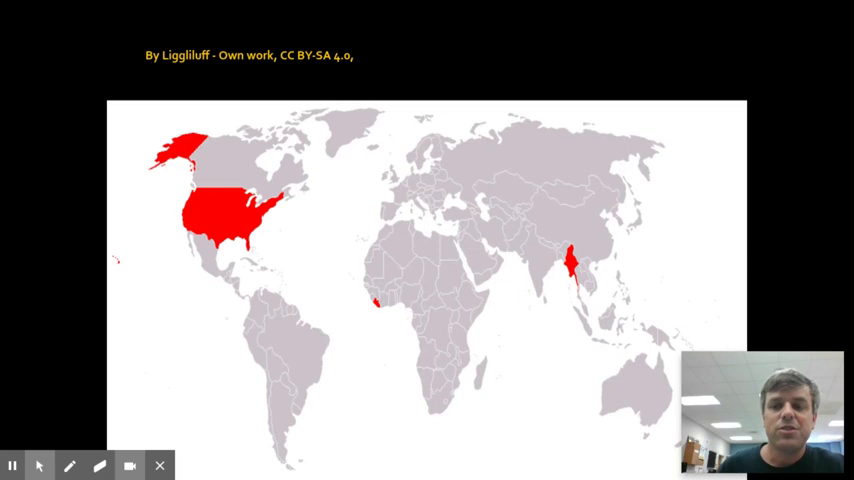
pyautogui.moveTo(483, 298)
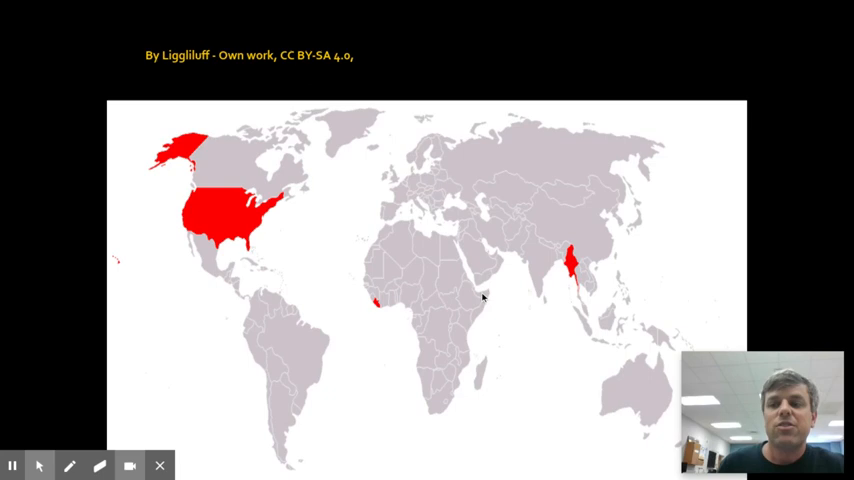
pyautogui.moveTo(214, 209)
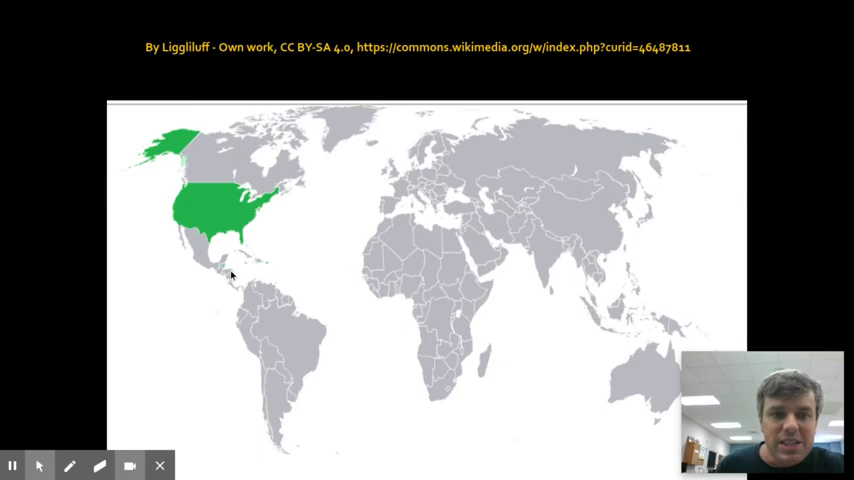
pyautogui.moveTo(270, 270)
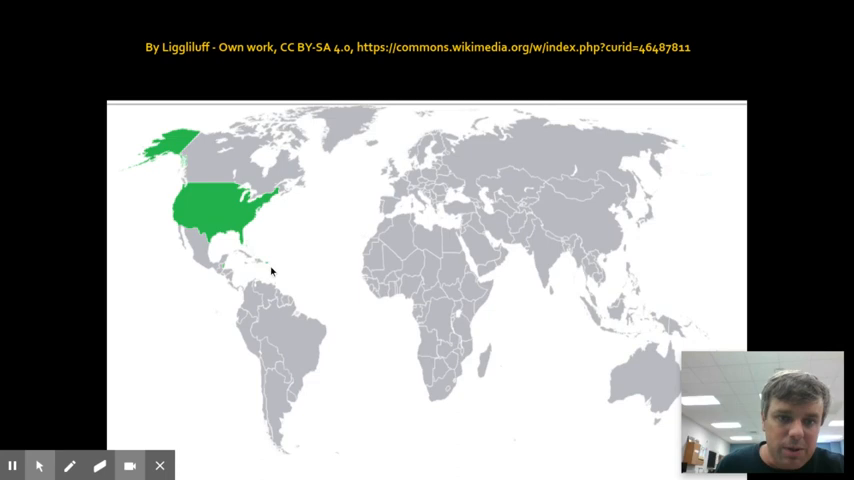
pyautogui.moveTo(245, 226)
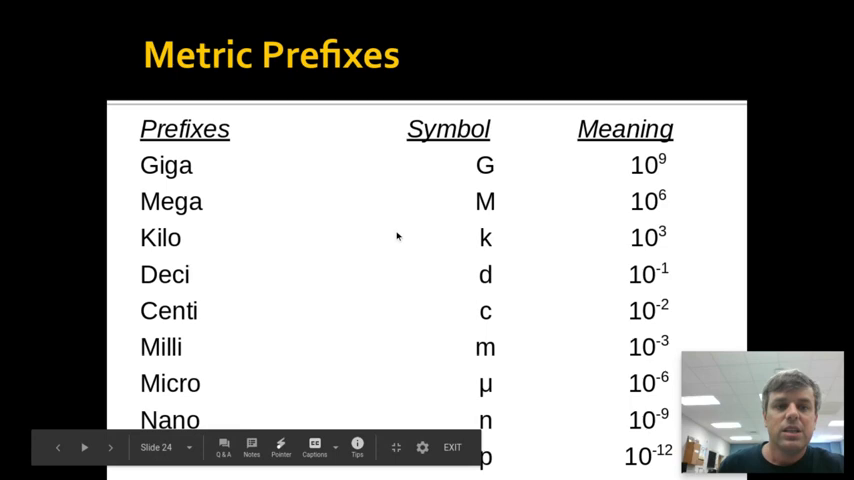
pyautogui.moveTo(487, 223)
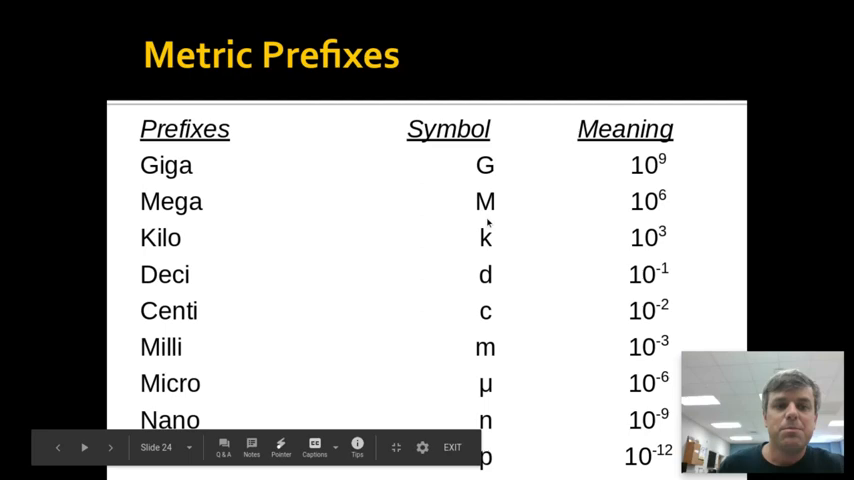